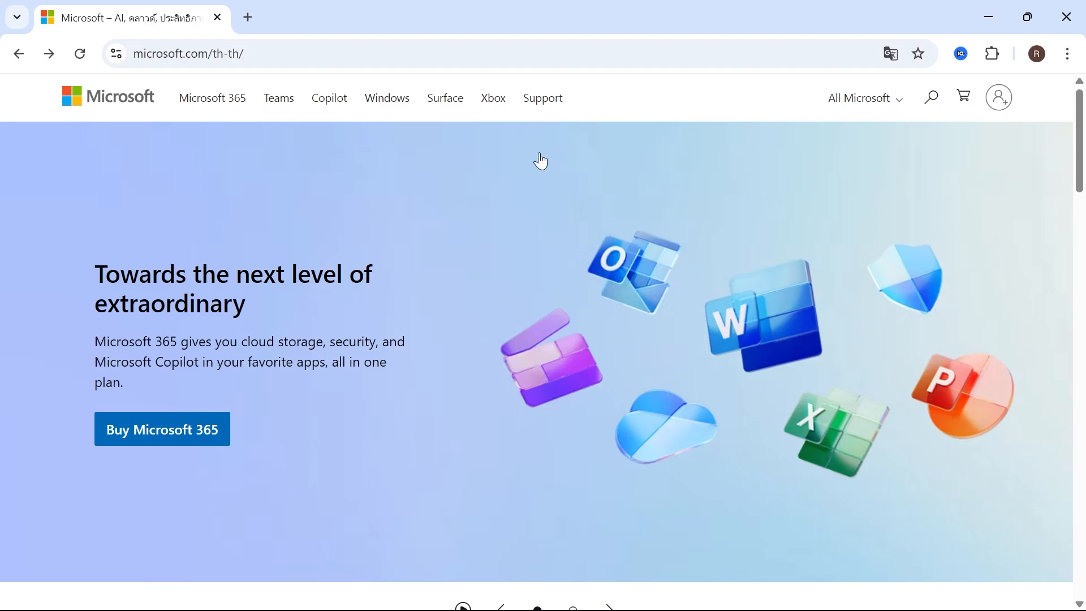
mouse_move(499, 176)
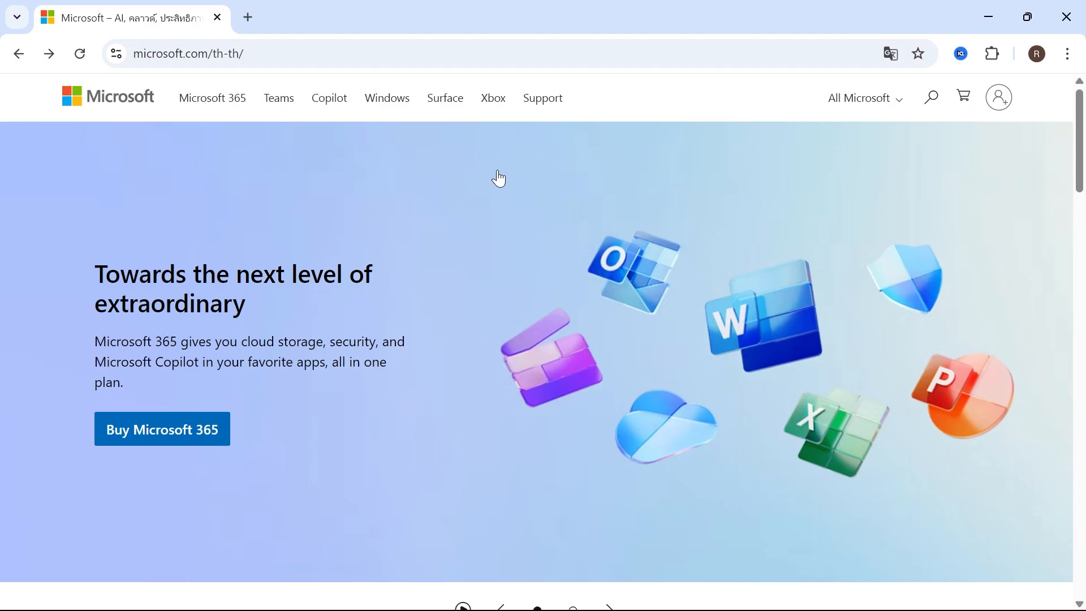
- Search for Microsoft from google.com and sign in to the Microsoft account
text(google.com)
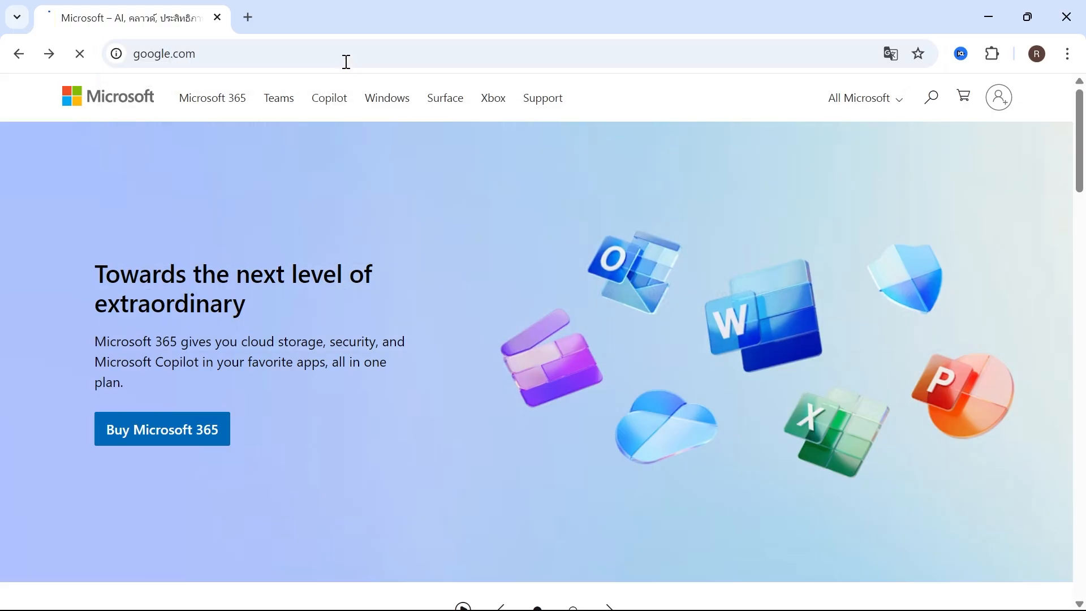
text(m)
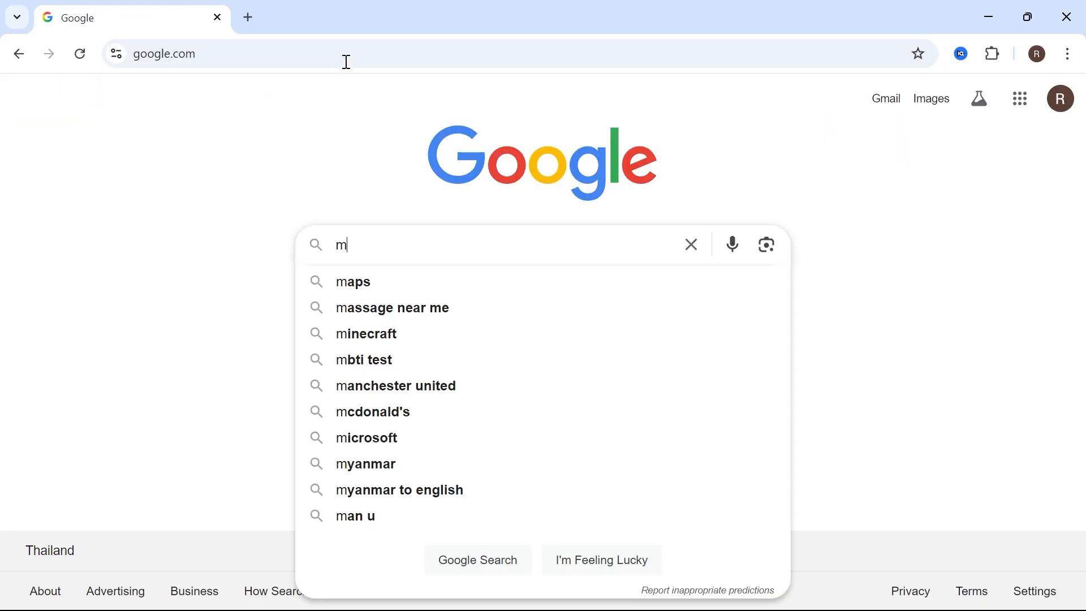
text(icrosoft)
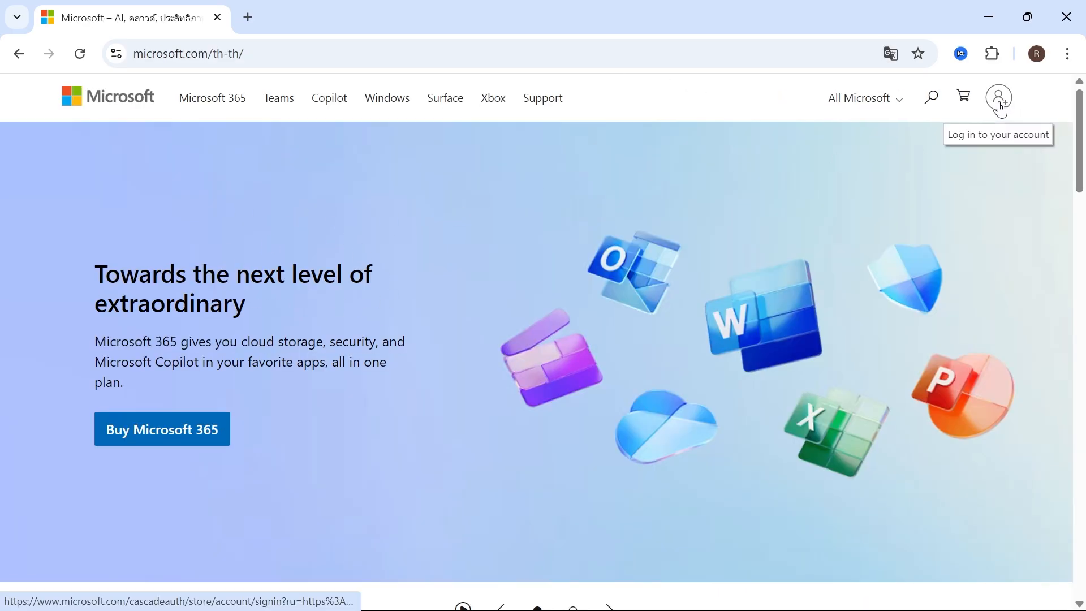
click(998, 97)
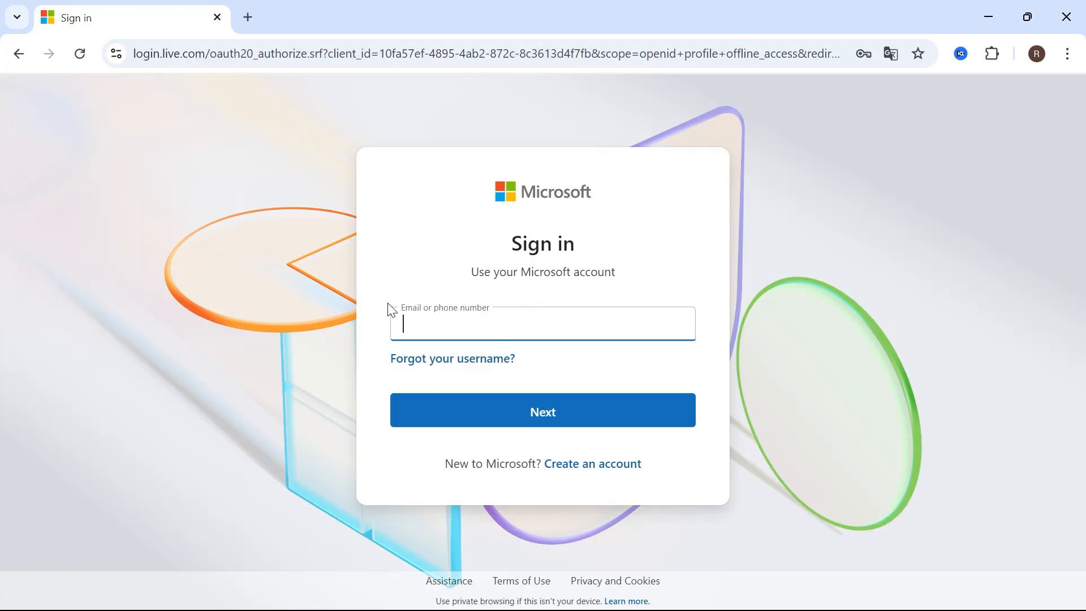
click(542, 324)
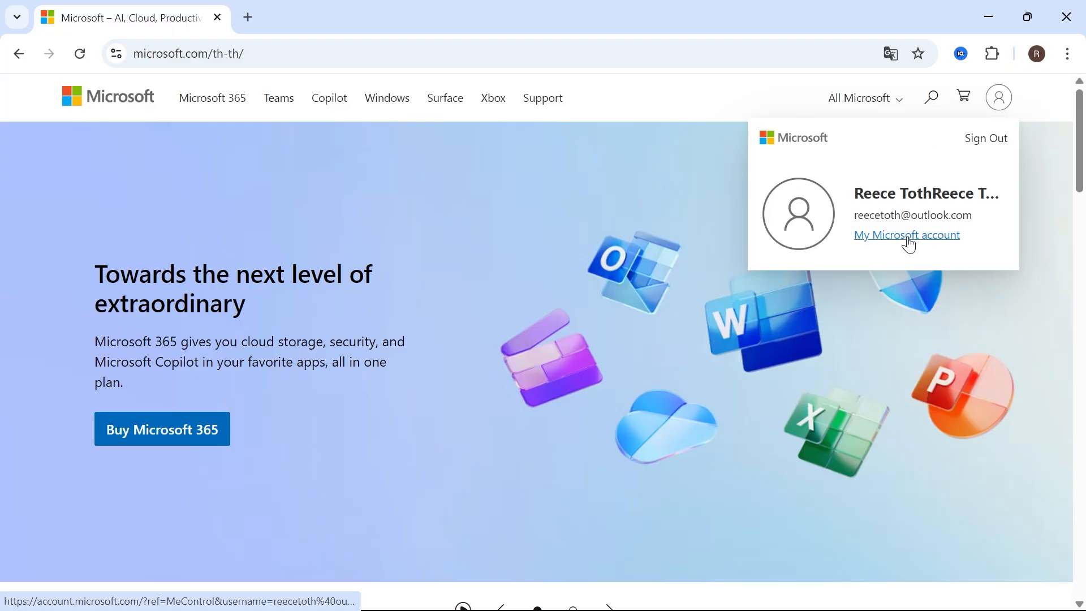
- From My Microsoft account, go to Security, manage sign-in methods and verify identity by emailed code
click(906, 235)
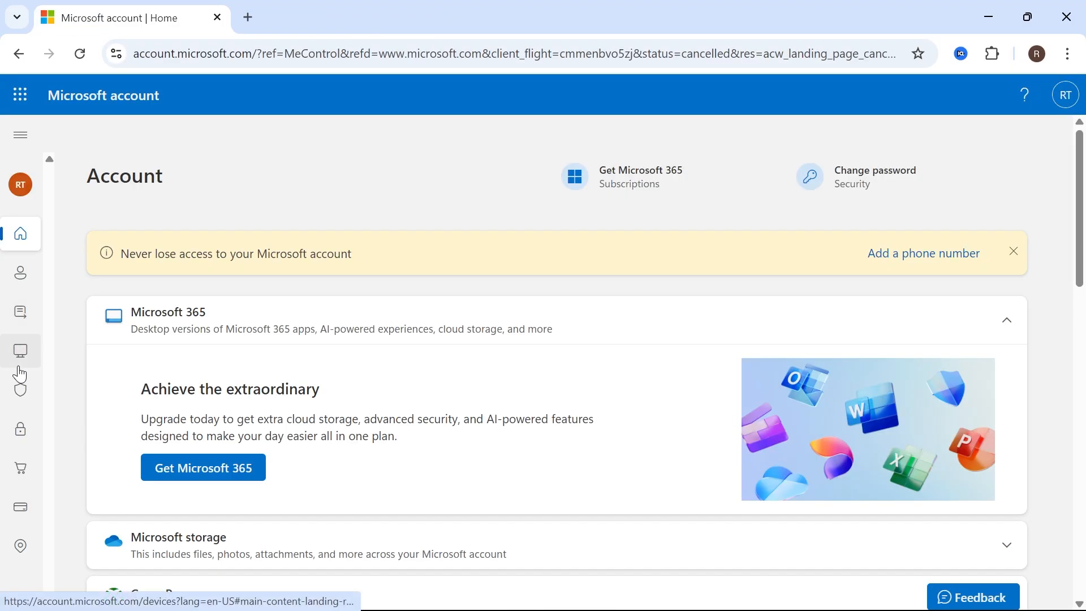
click(20, 390)
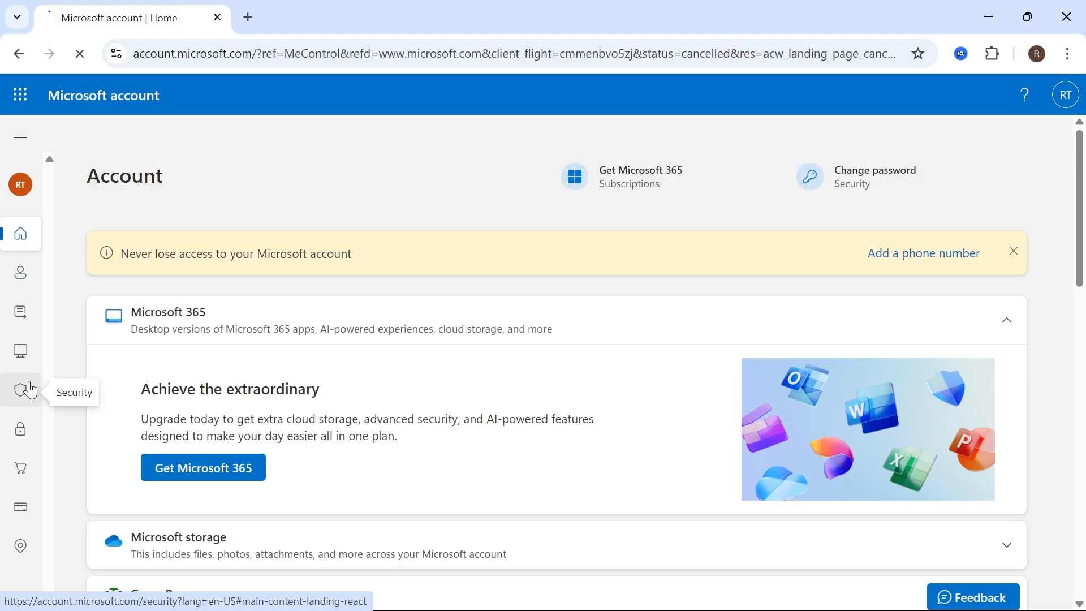
click(21, 389)
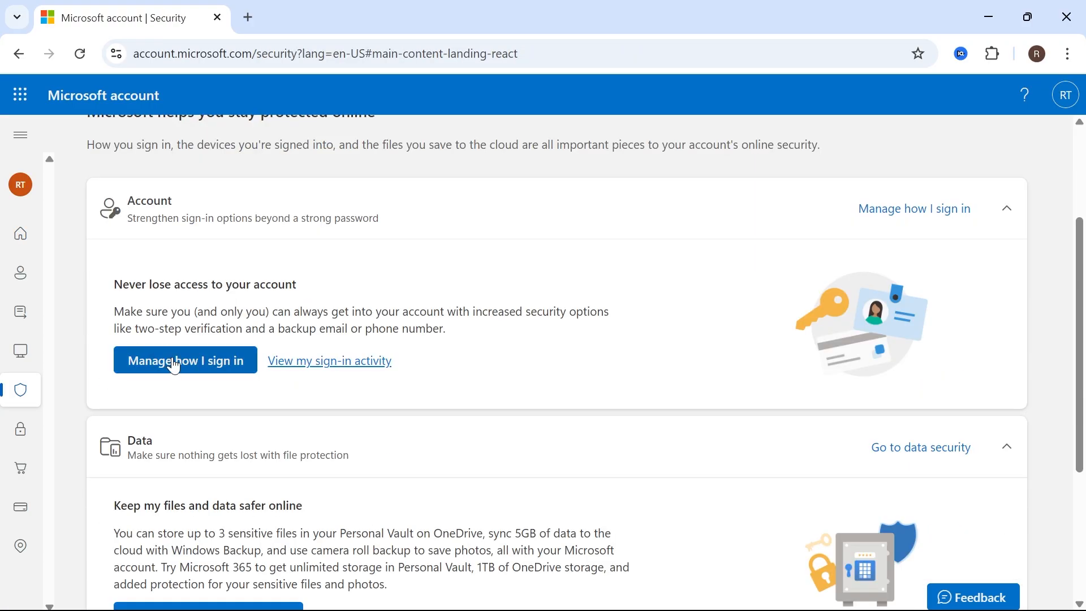
click(185, 360)
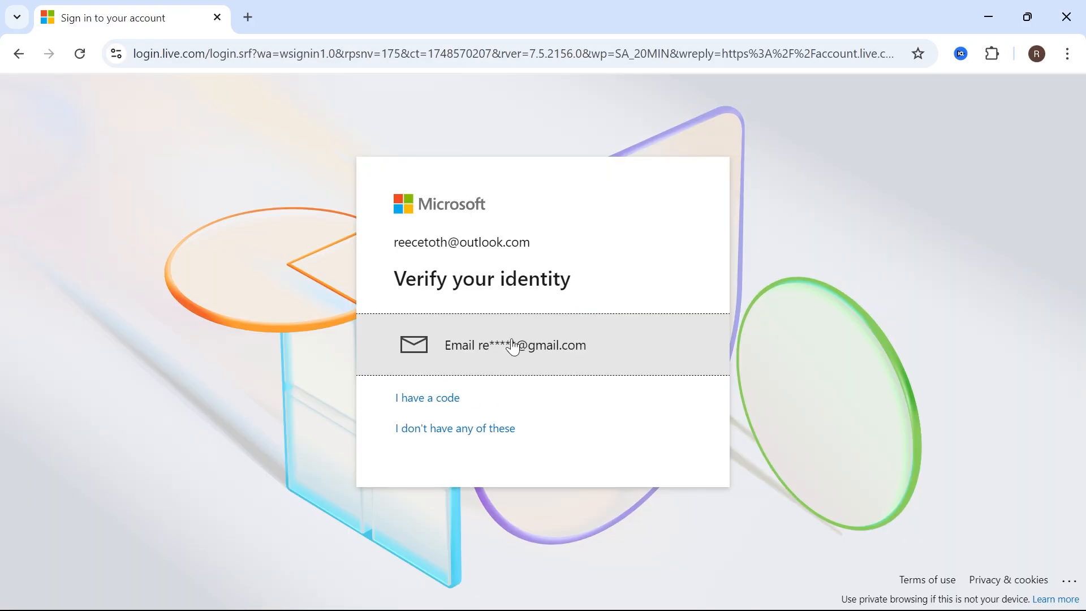
click(516, 345)
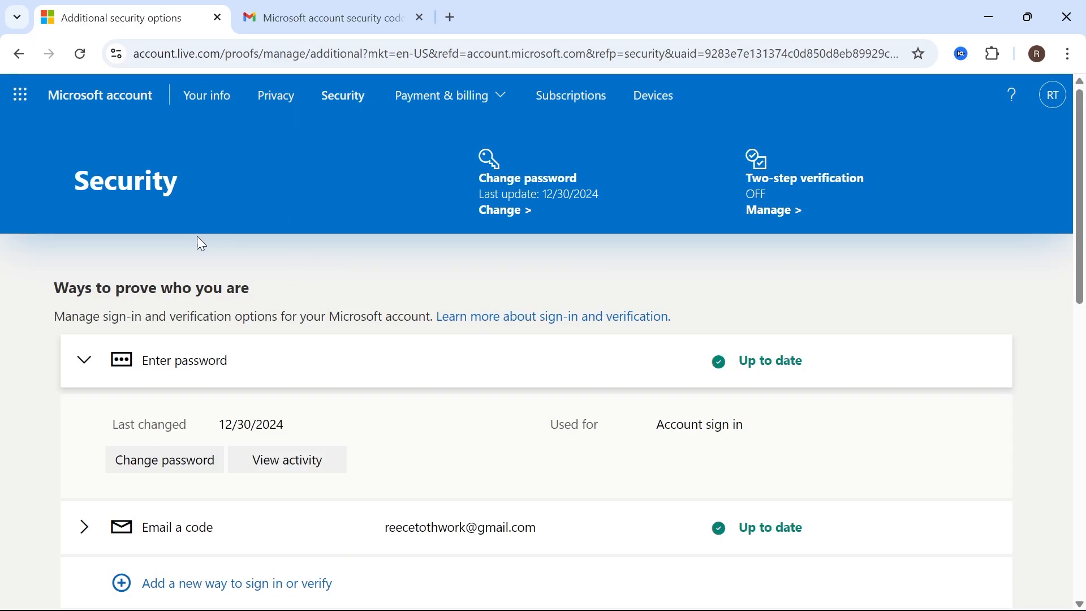
- Scroll the additional security options down to the Sign out everywhere section
scroll(down, 3)
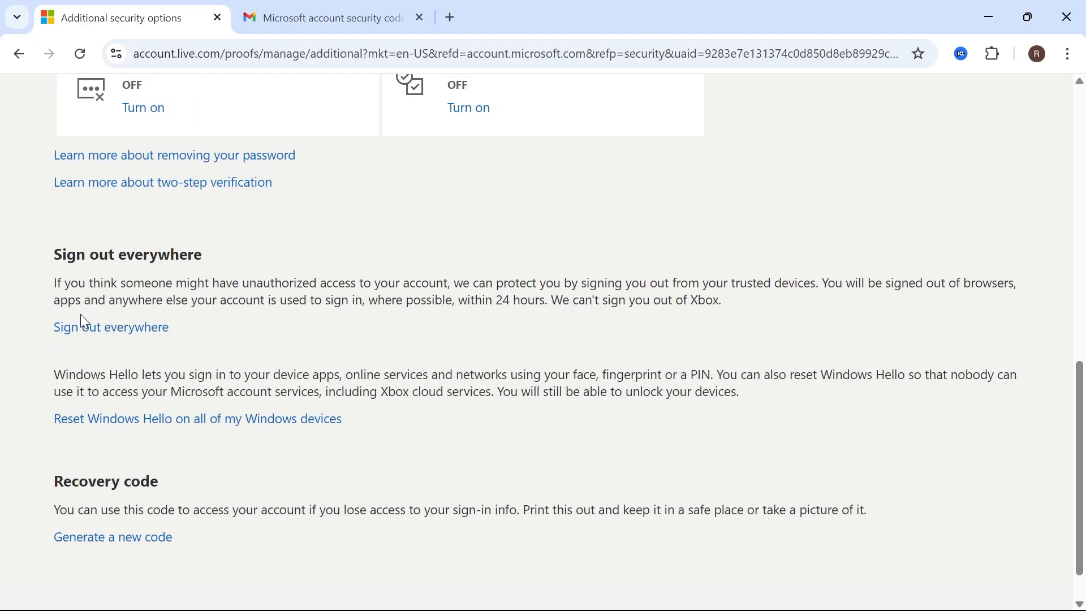
scroll(down, 3)
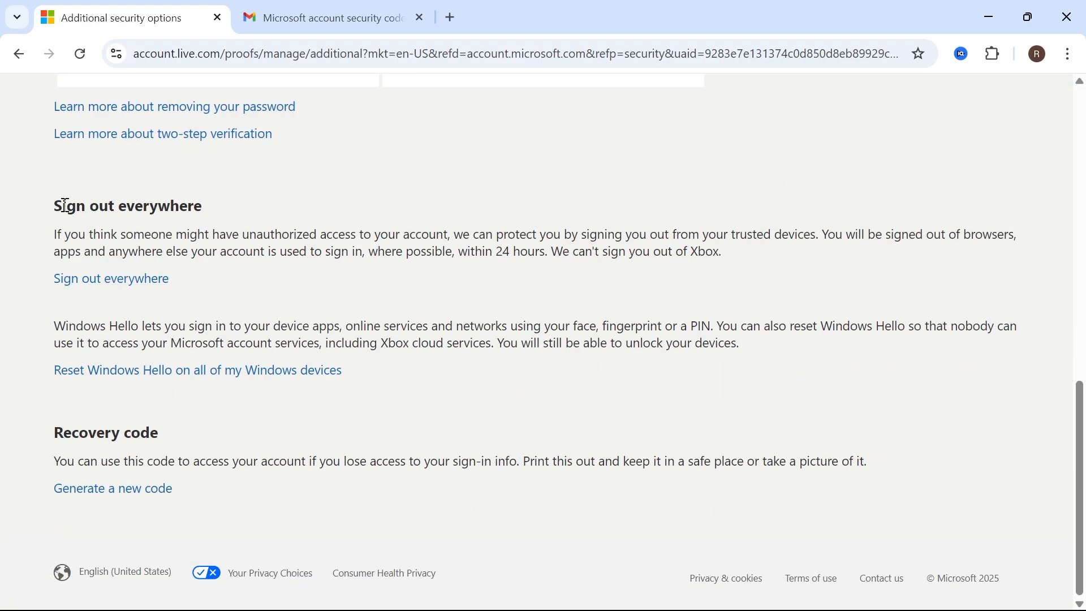
mouse_move(616, 258)
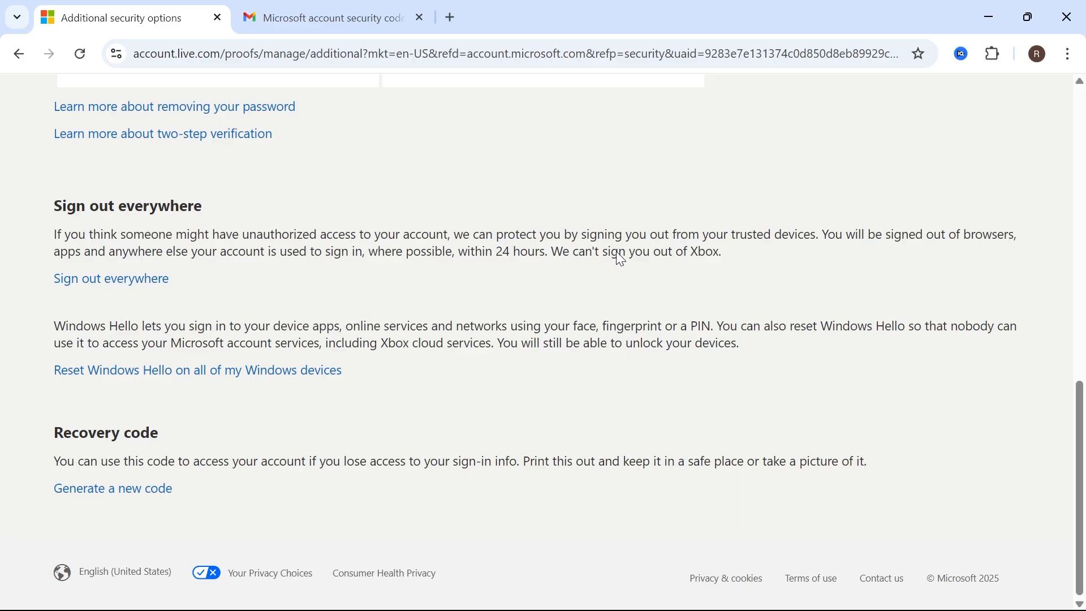
mouse_move(368, 254)
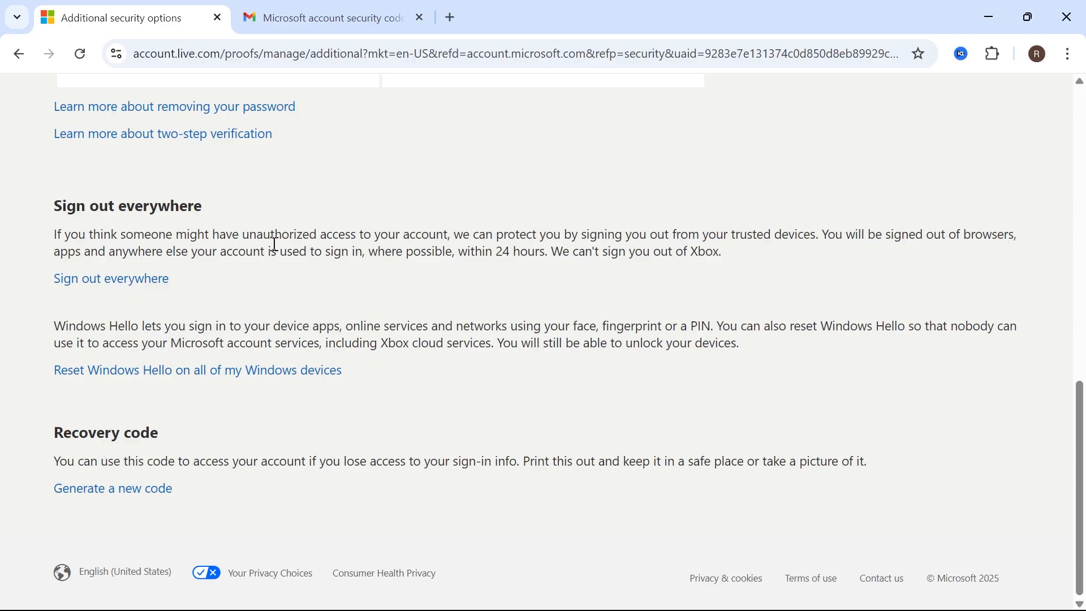
mouse_move(111, 278)
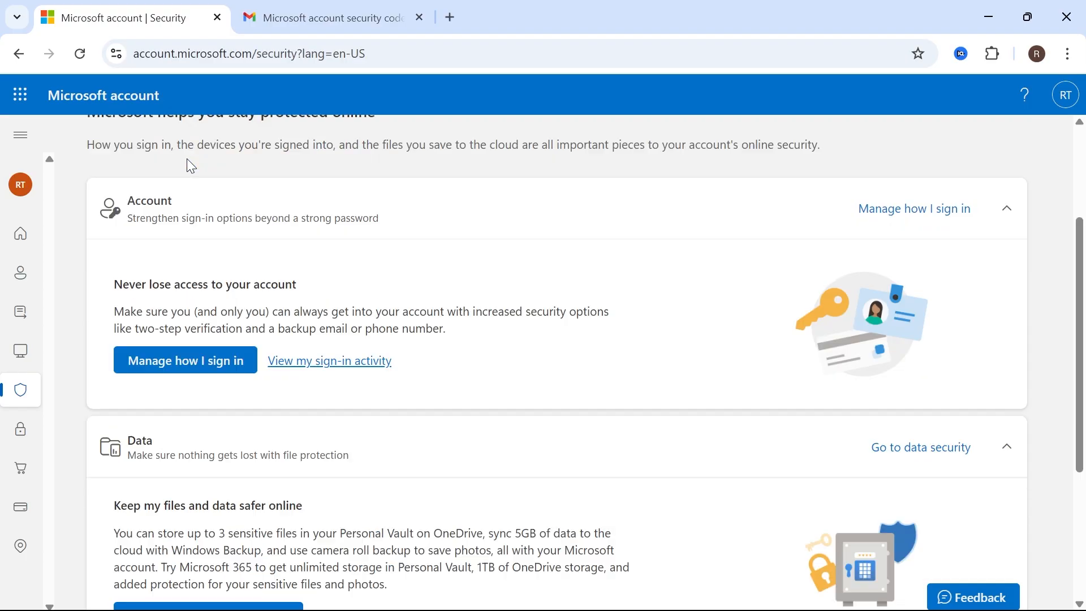
mouse_move(20, 393)
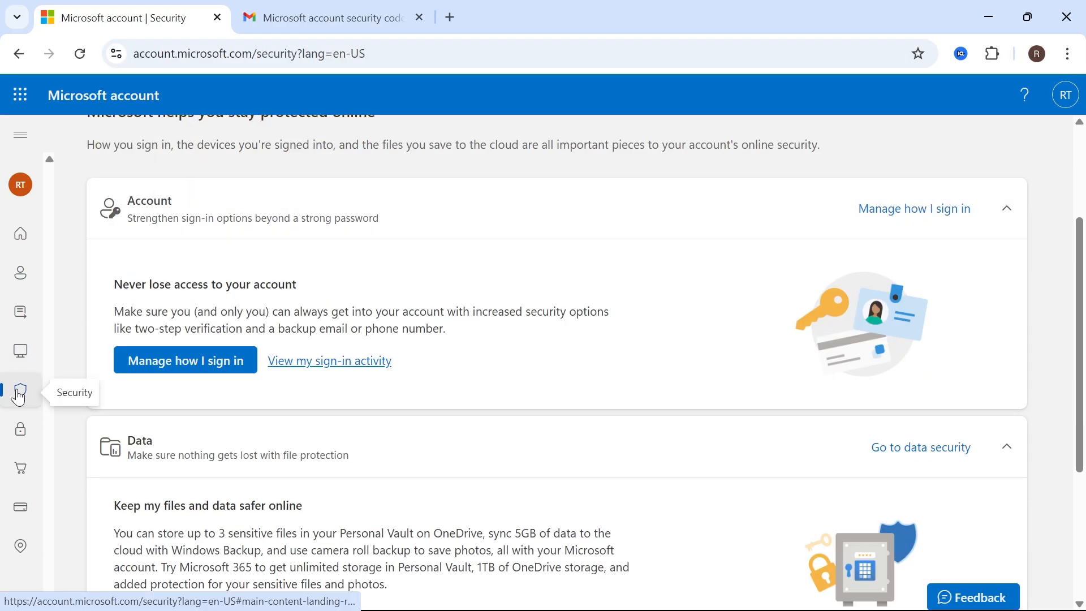
- Scroll to the Devices card and view the devices linked to the account
scroll(down, 3)
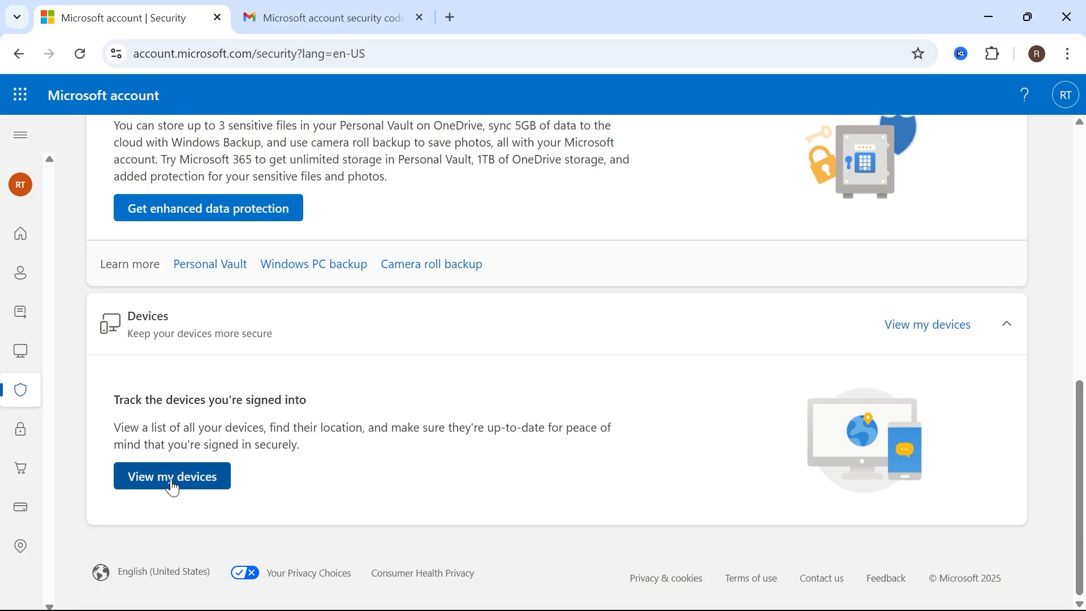
click(172, 477)
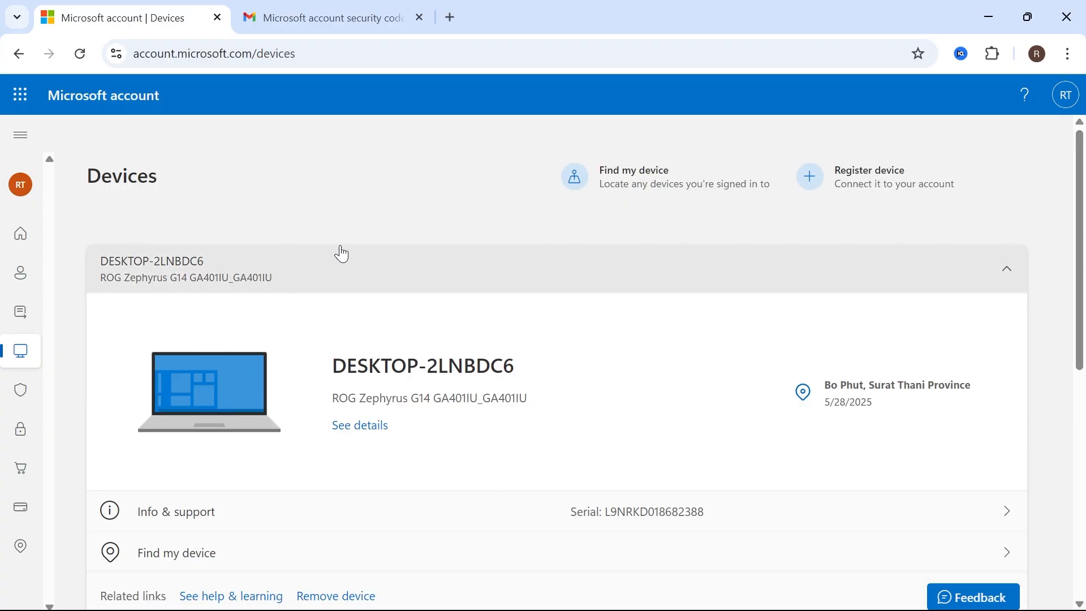
scroll(down, 3)
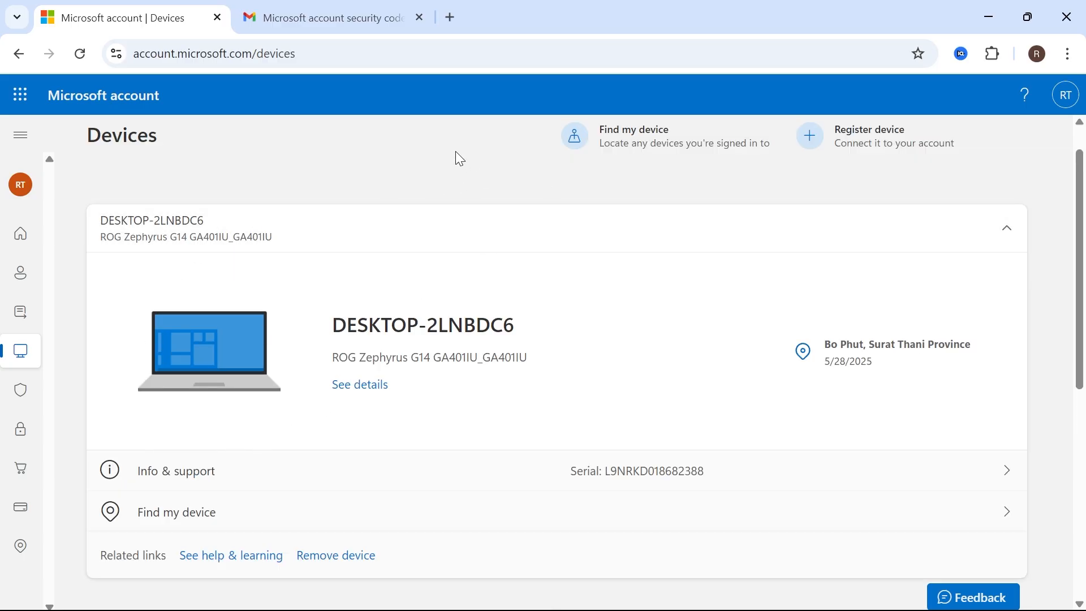
mouse_move(447, 172)
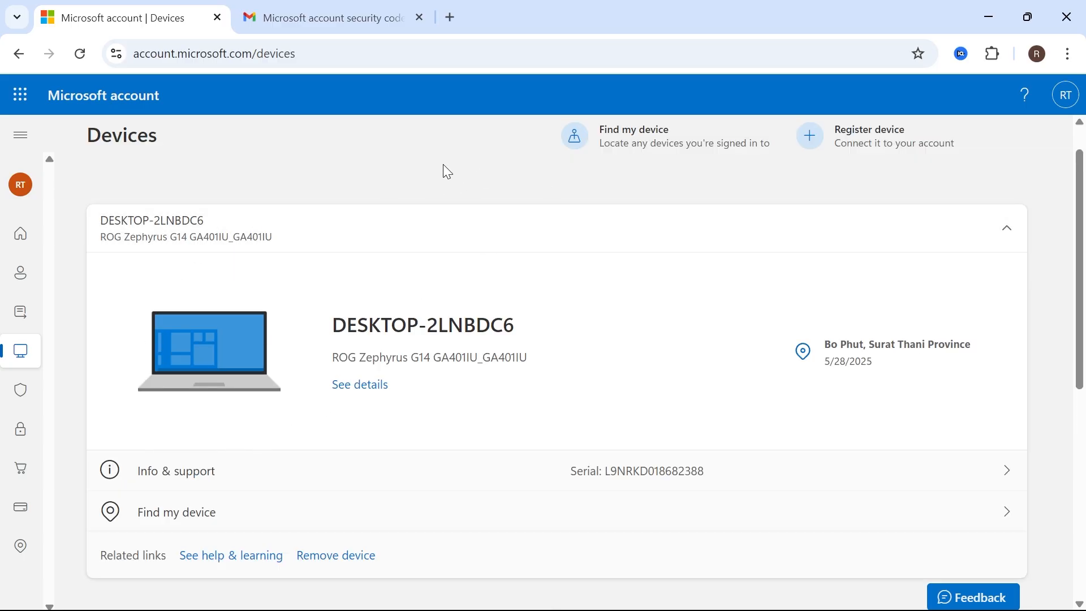